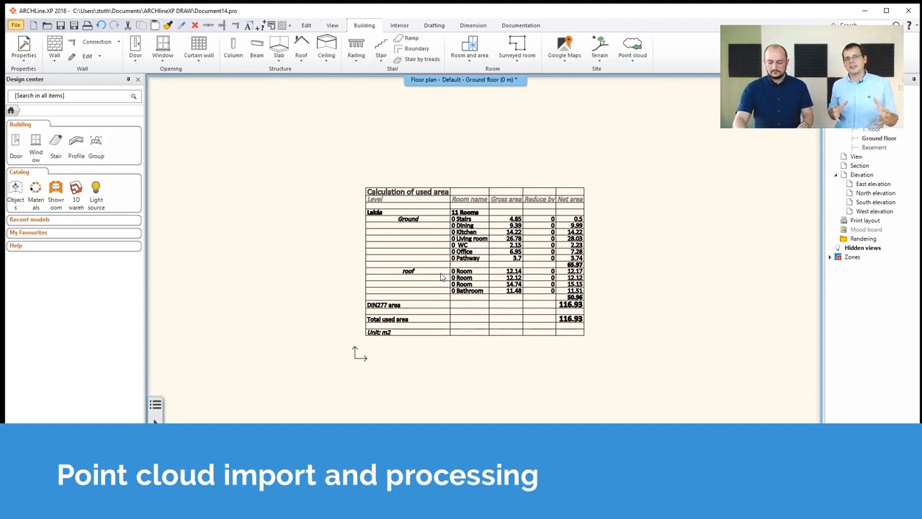
mouse_move(272, 314)
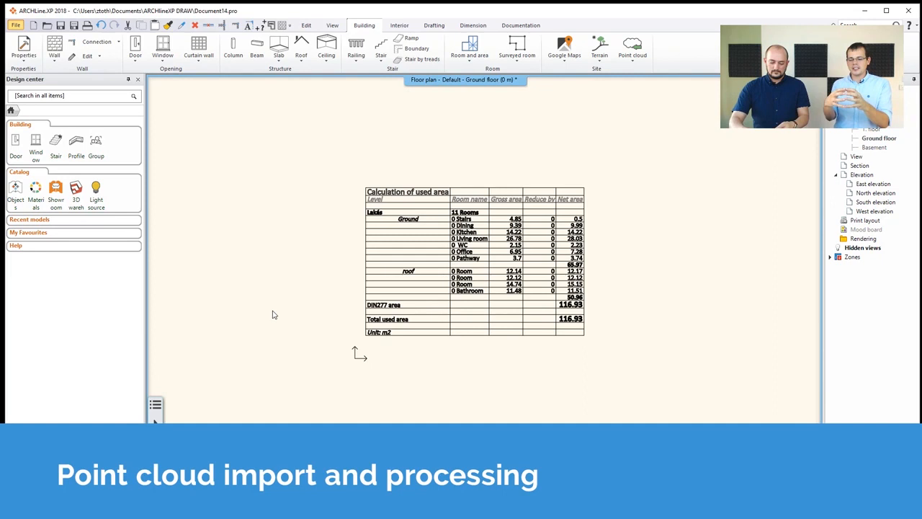
mouse_move(254, 303)
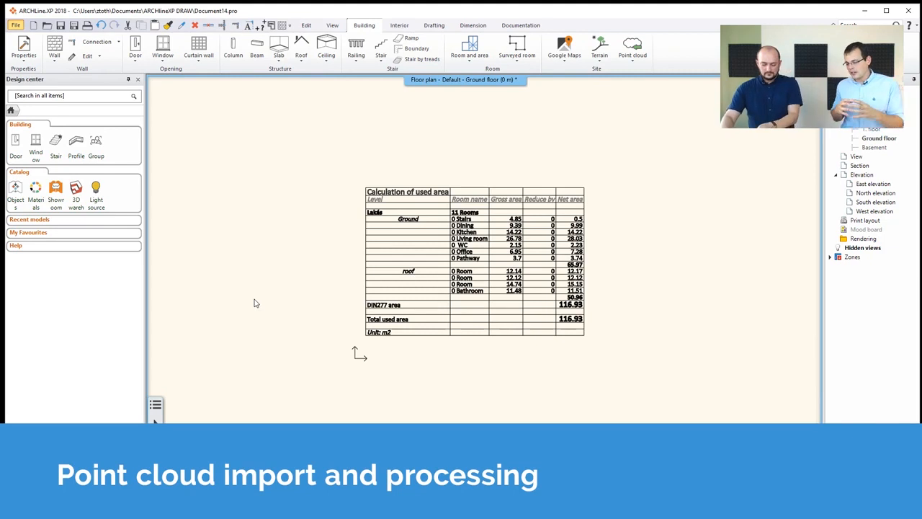
mouse_move(216, 277)
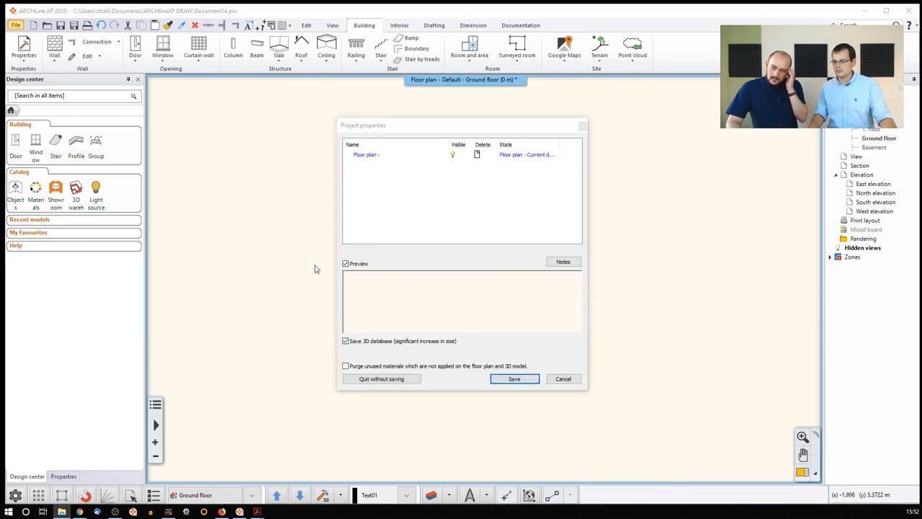
Step: Quit the old project without saving and confirm, ready to load the painter's house point cloud
left_click(382, 377)
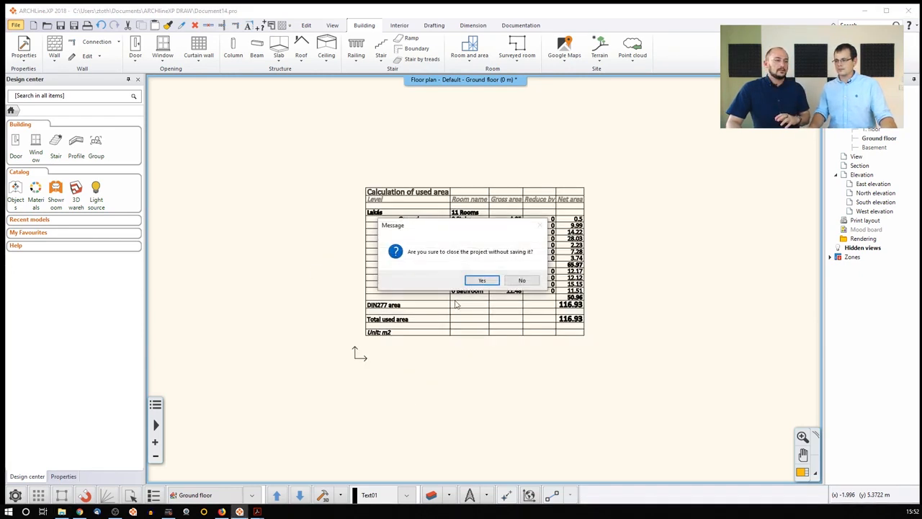
left_click(481, 280)
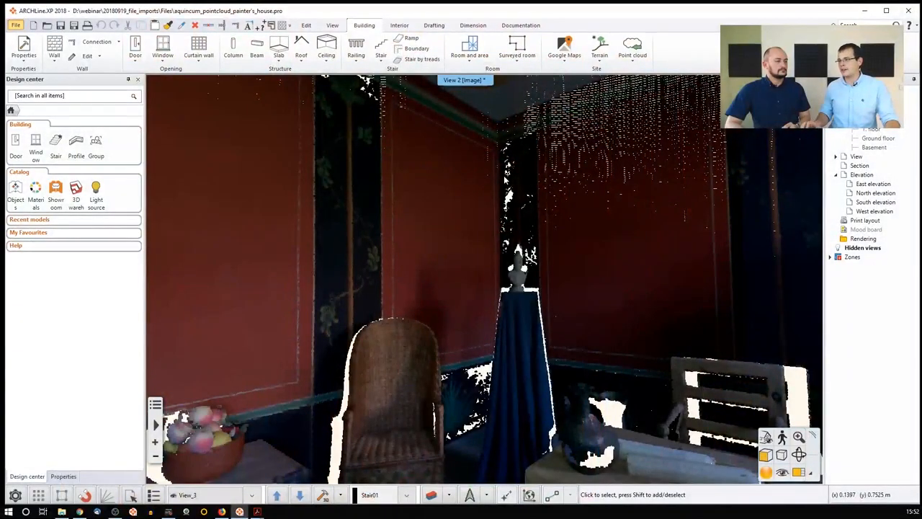
mouse_move(631, 46)
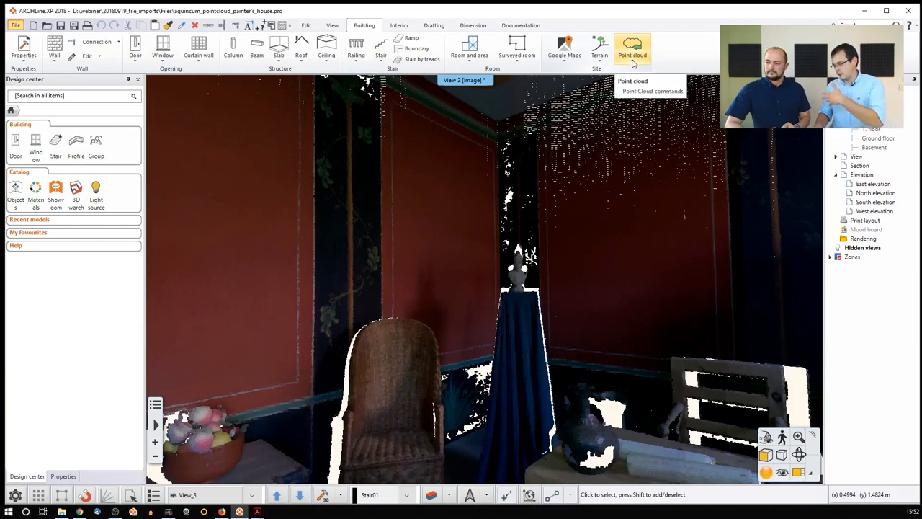
mouse_move(363, 26)
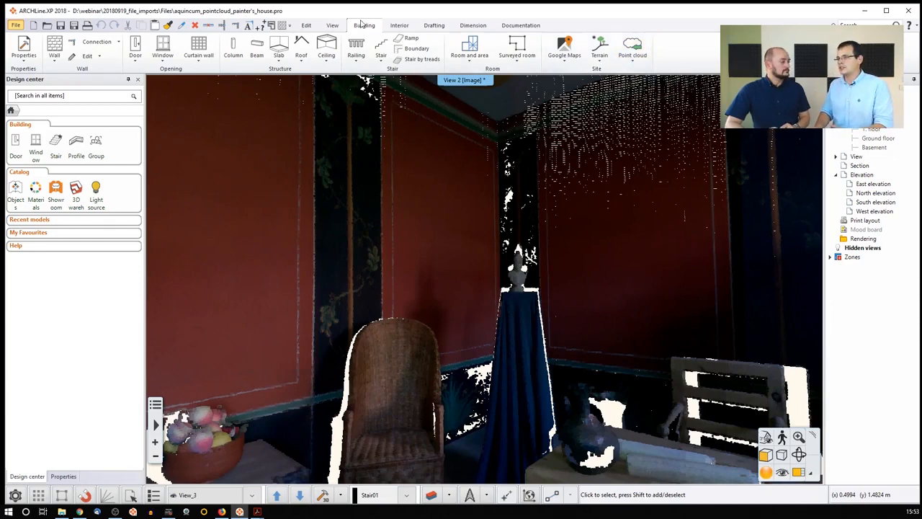
Step: Use the Building tab's Point cloud menu and zoom out to show the whole scanned house from outside
left_click(630, 49)
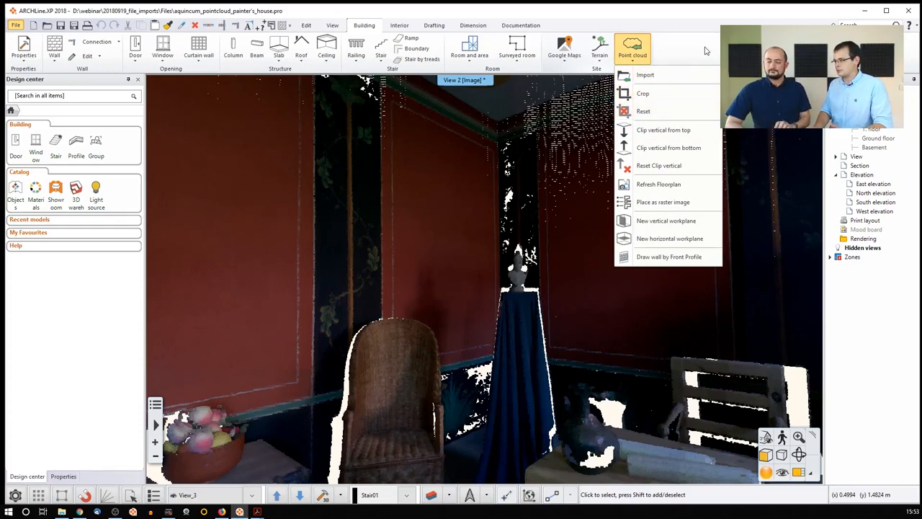
left_click(704, 204)
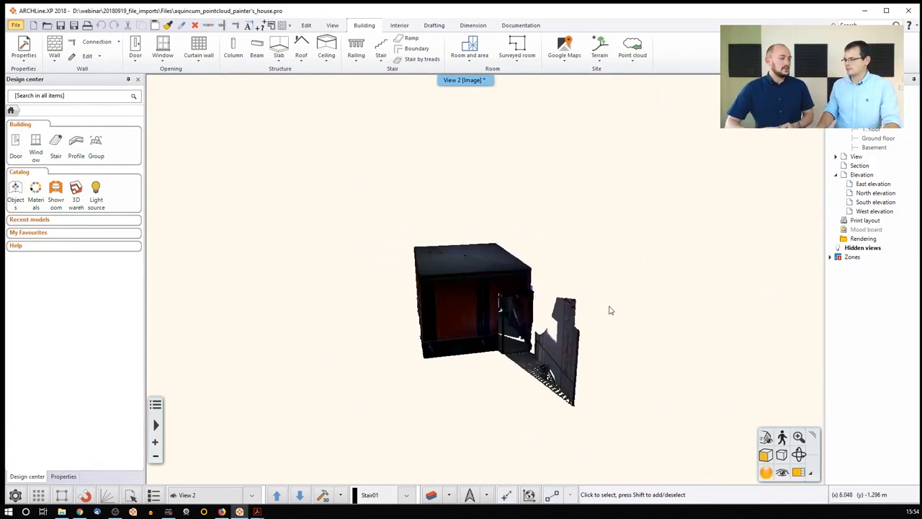
mouse_move(614, 314)
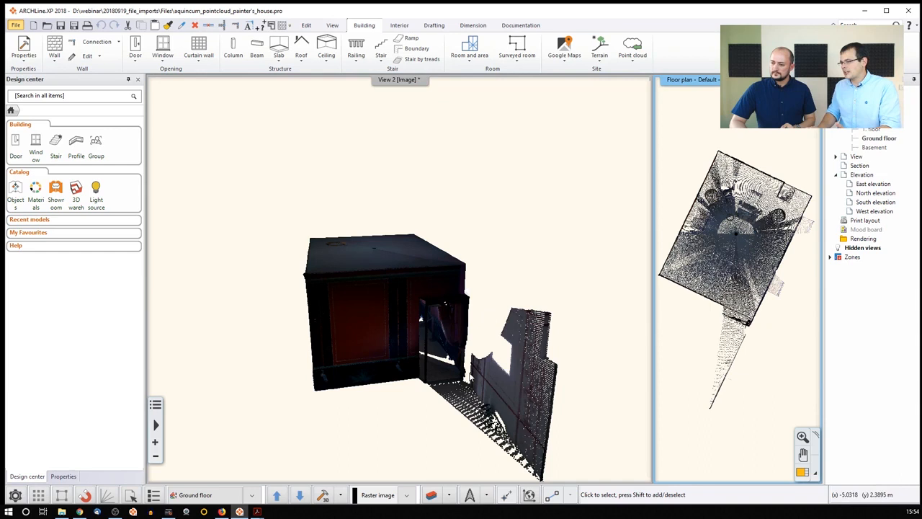
mouse_move(752, 377)
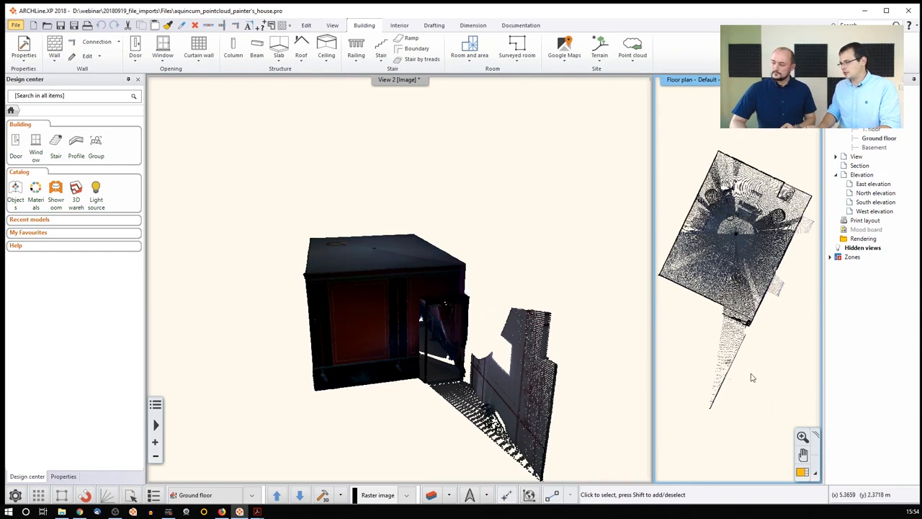
mouse_move(766, 313)
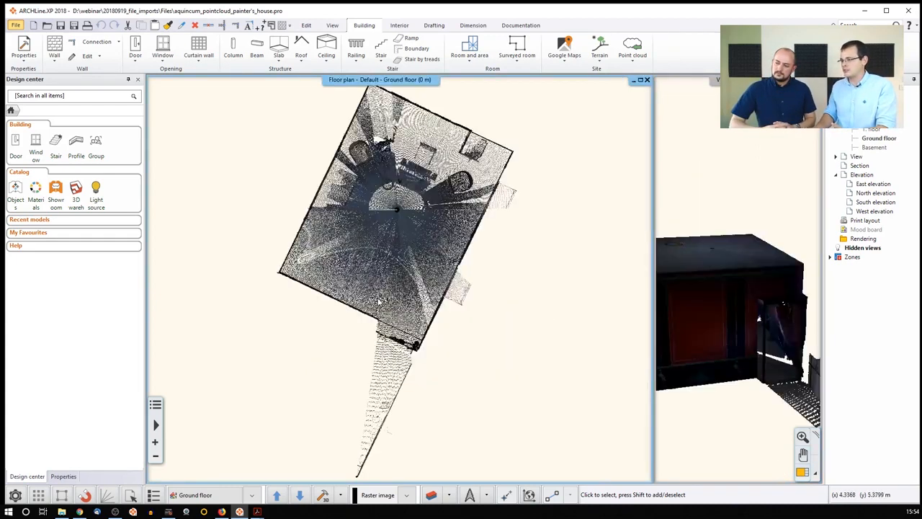
Step: Run Point cloud Crop and draw a rectangle around the building to trim stray outside points
left_click(631, 49)
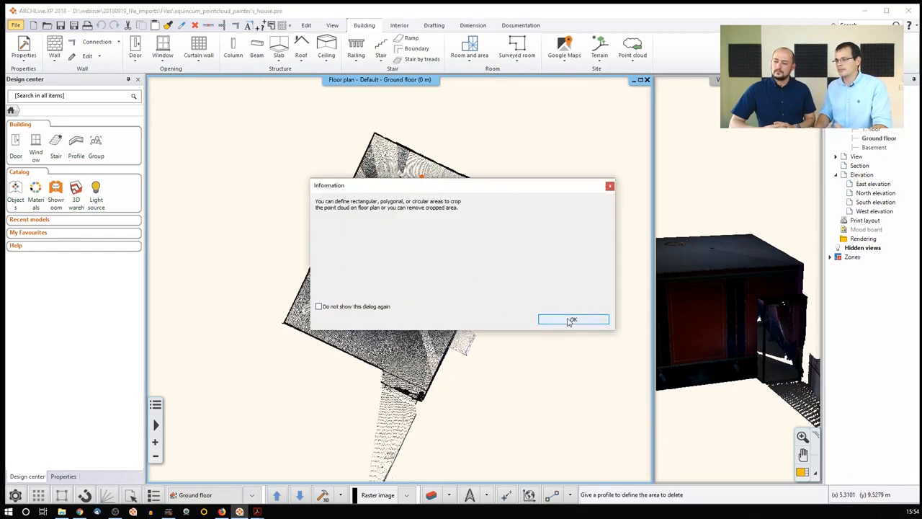
left_click(574, 320)
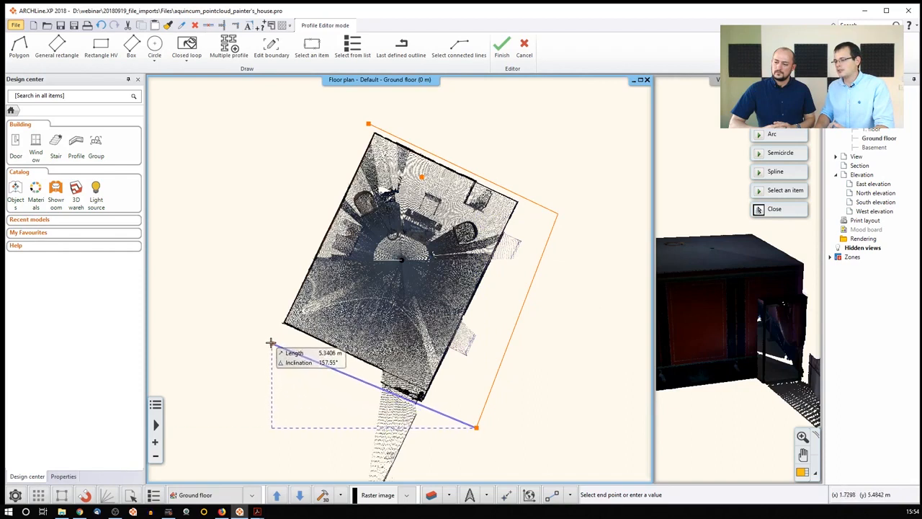
left_click(358, 121)
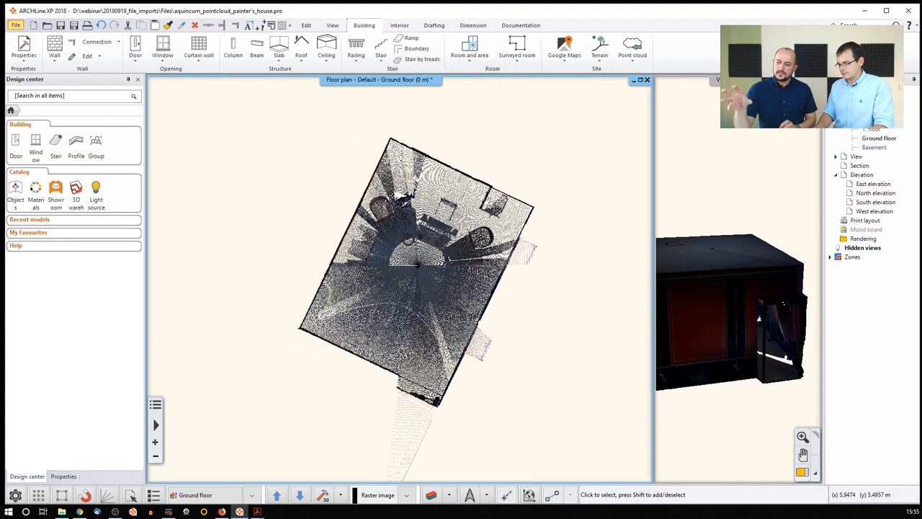
mouse_move(743, 426)
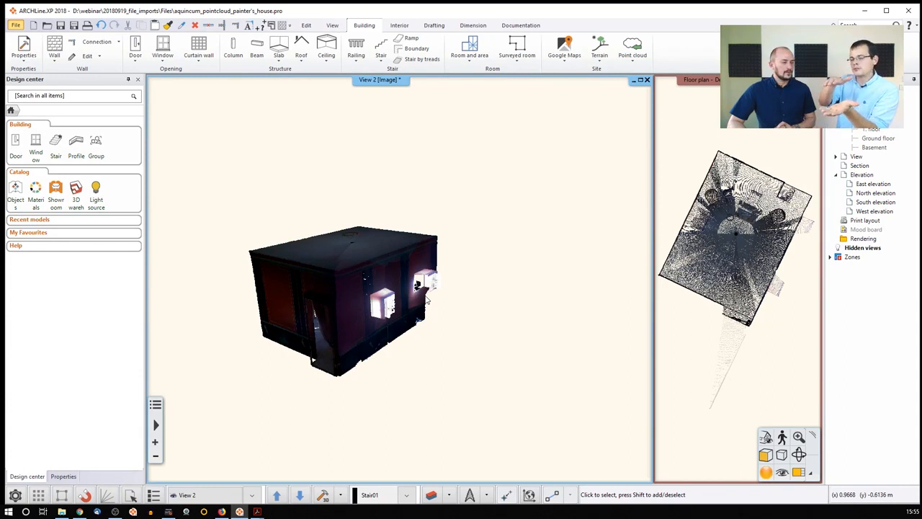
mouse_move(655, 330)
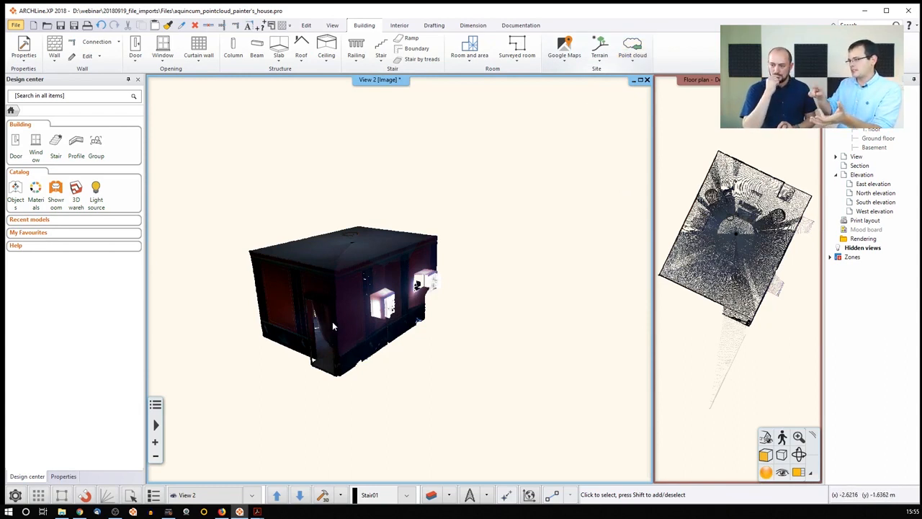
mouse_move(495, 251)
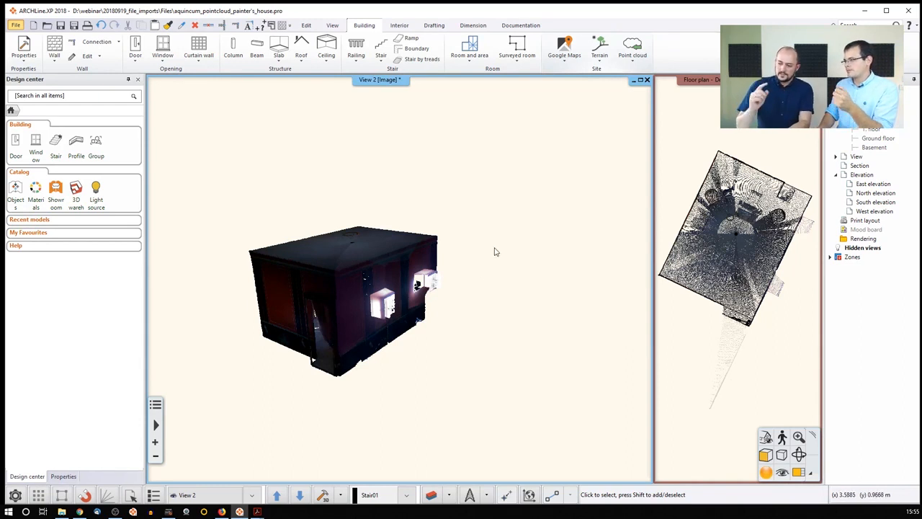
Step: Slice the point cloud from the top at a chosen height through the walls
left_click(631, 49)
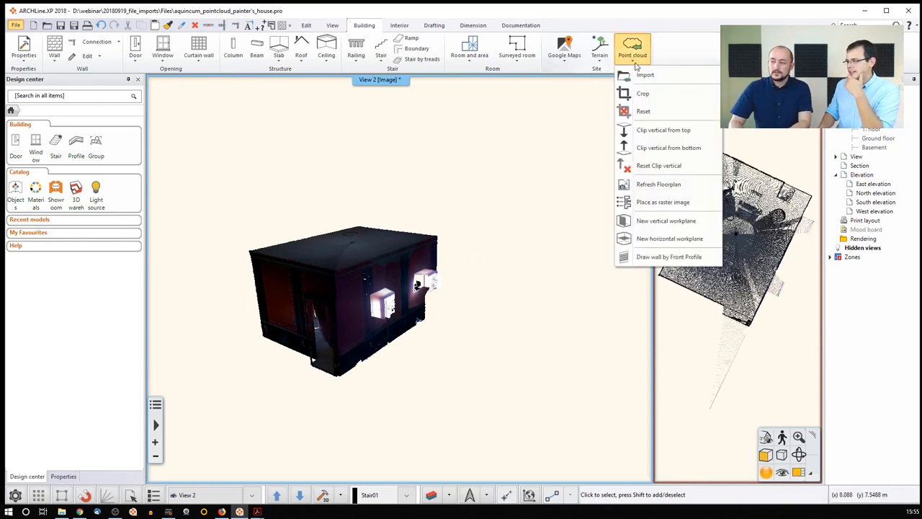
mouse_move(662, 130)
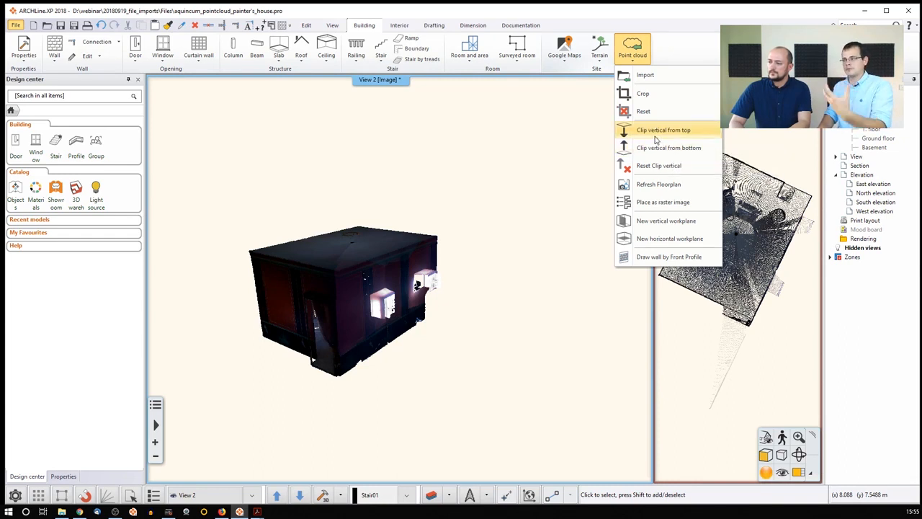
mouse_move(662, 130)
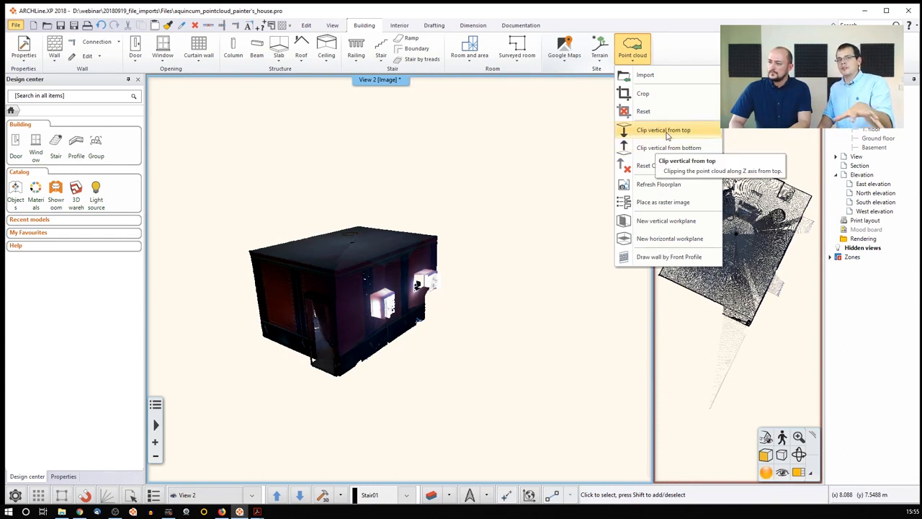
mouse_move(669, 147)
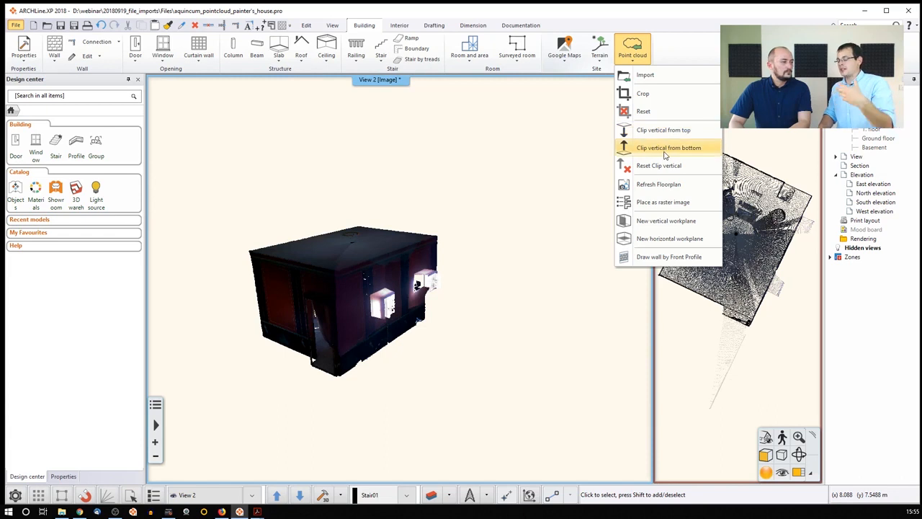
left_click(668, 147)
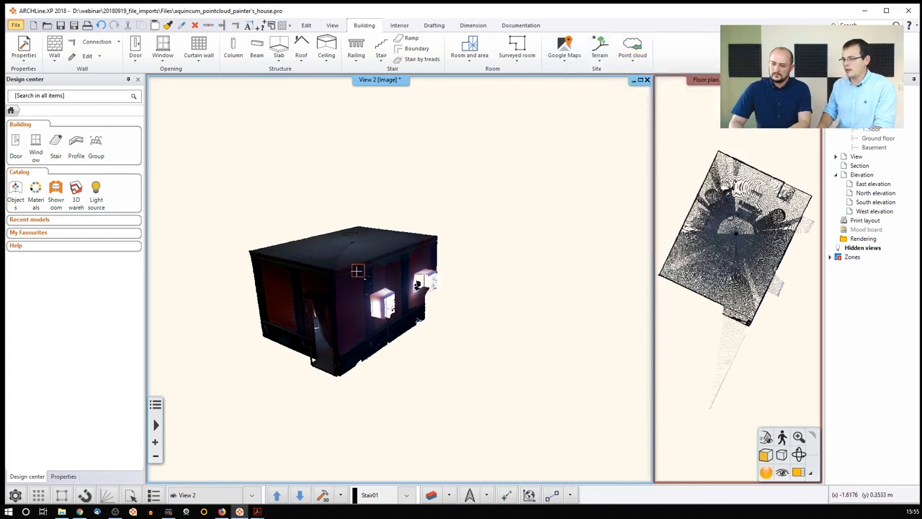
left_click(353, 271)
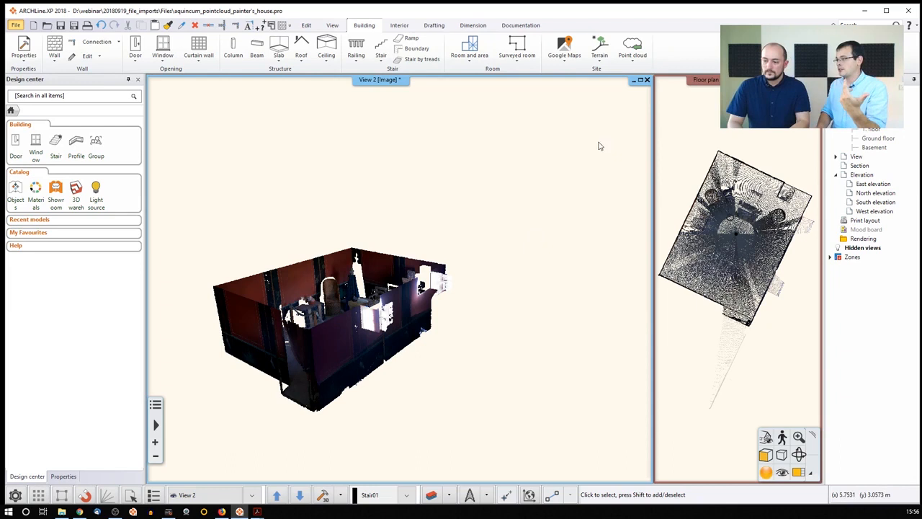
Step: Clip the cloud from below to a thin horizontal wall slice and switch to the floor plan
left_click(631, 49)
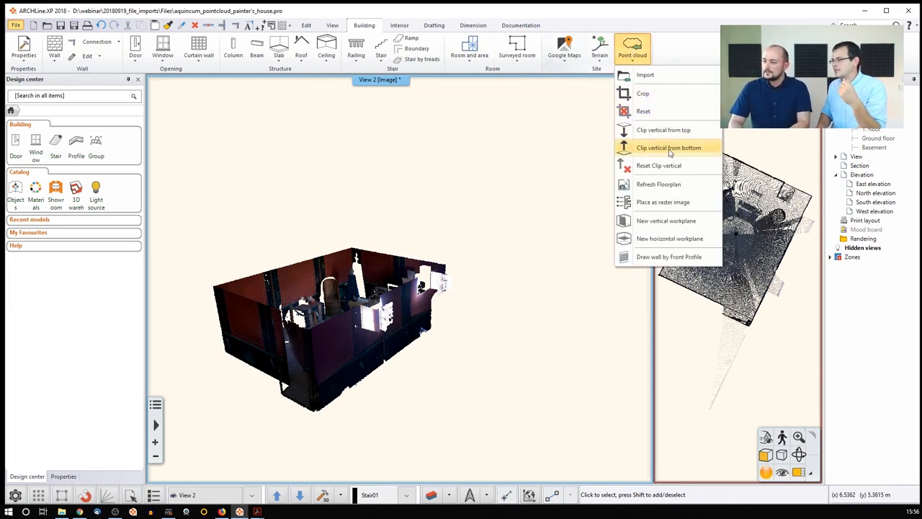
left_click(668, 147)
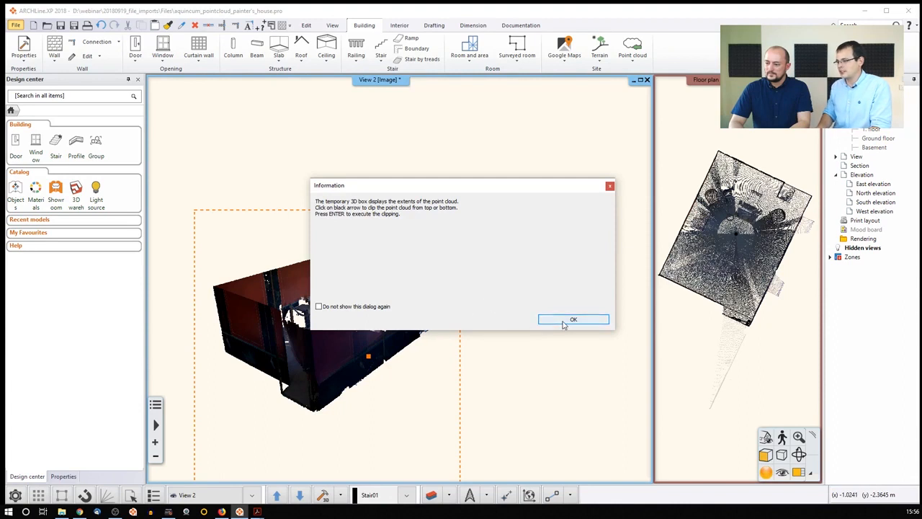
left_click(573, 320)
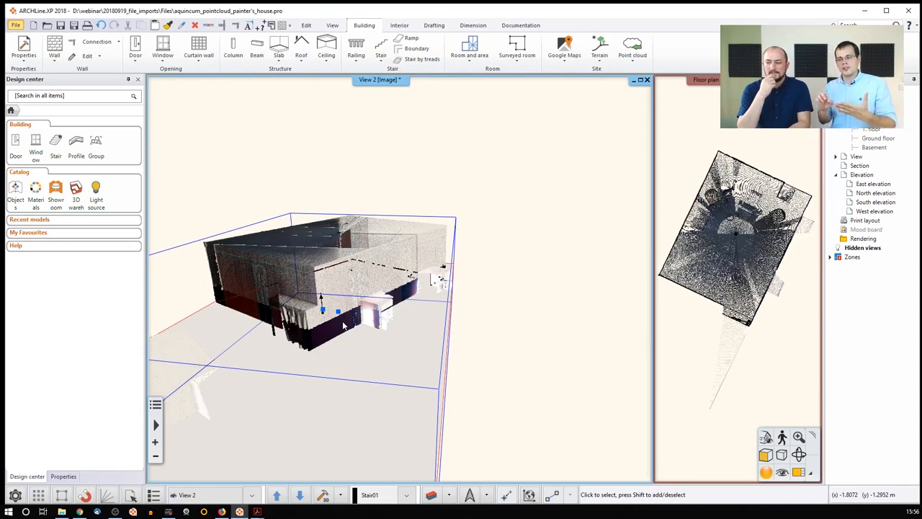
left_click(351, 329)
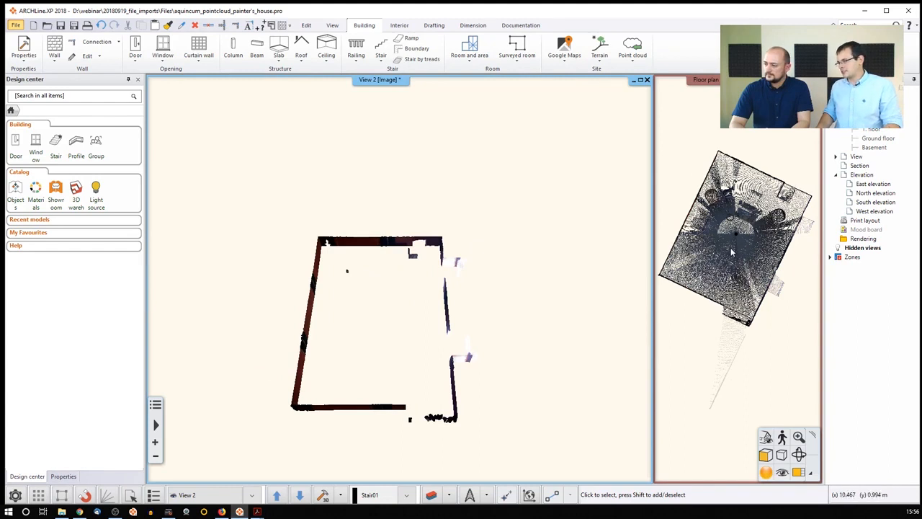
left_click(631, 45)
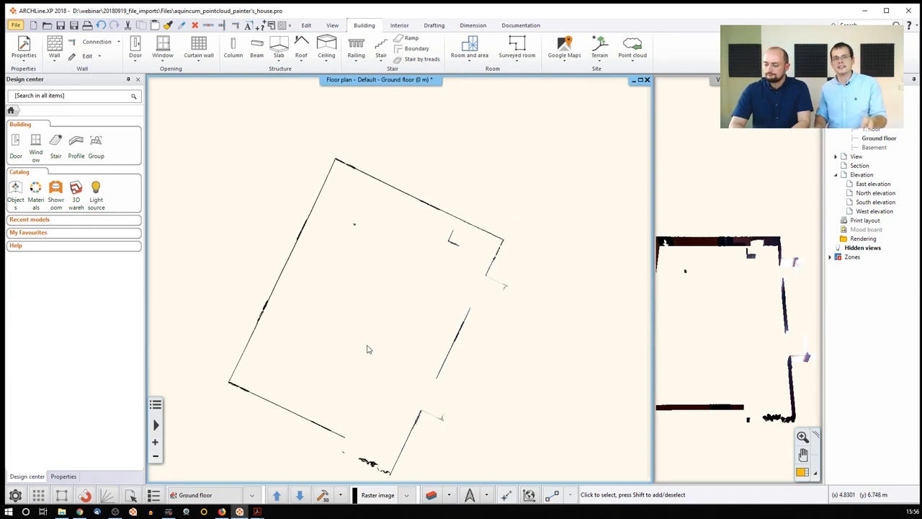
mouse_move(368, 340)
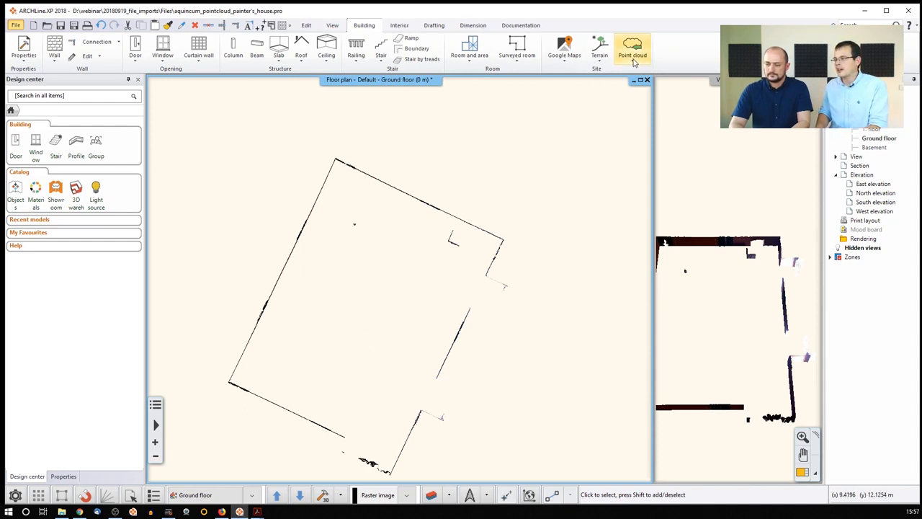
Step: Place the wall slice as a raster image on the ground floor plan and start the Wall tool
left_click(631, 49)
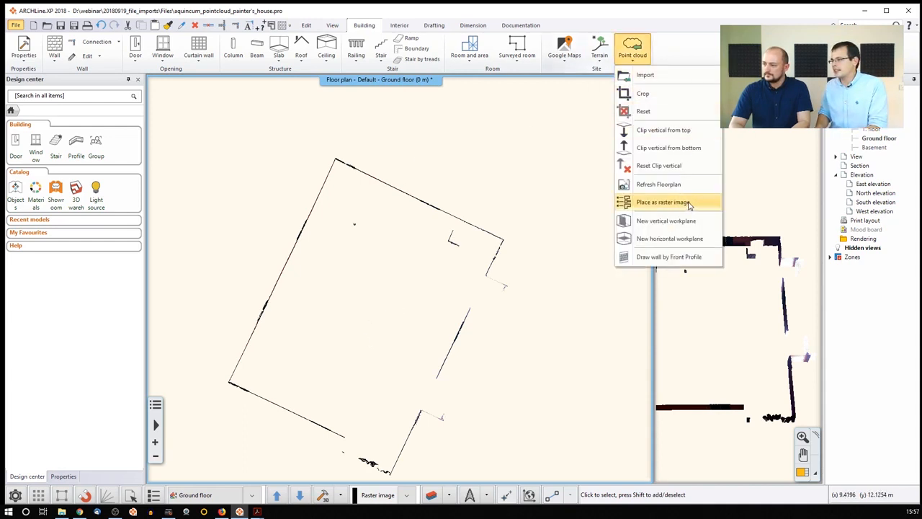
left_click(662, 201)
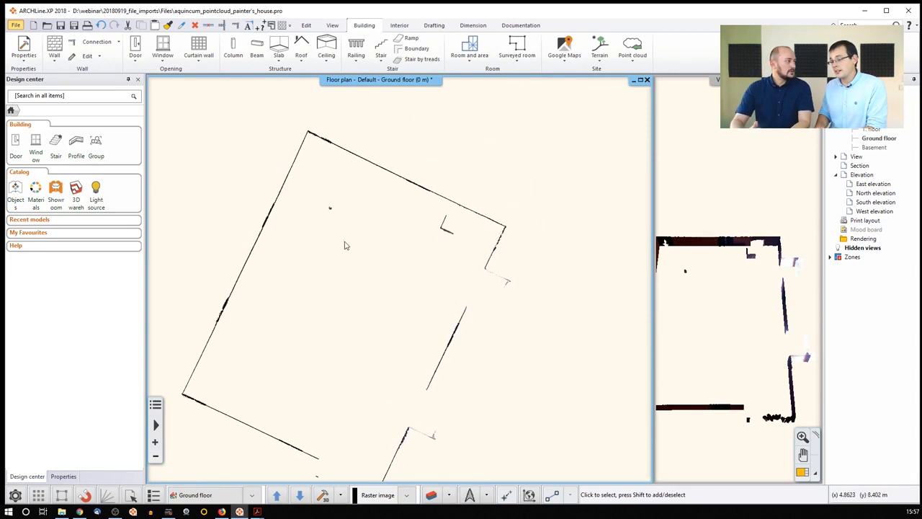
left_click(55, 46)
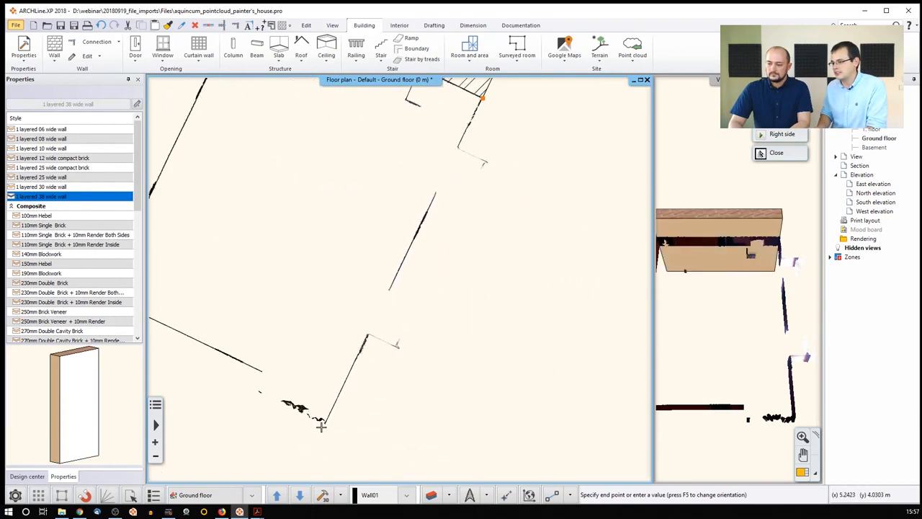
Step: Draw walls along the top and right edges of the sliced outline
left_click(325, 421)
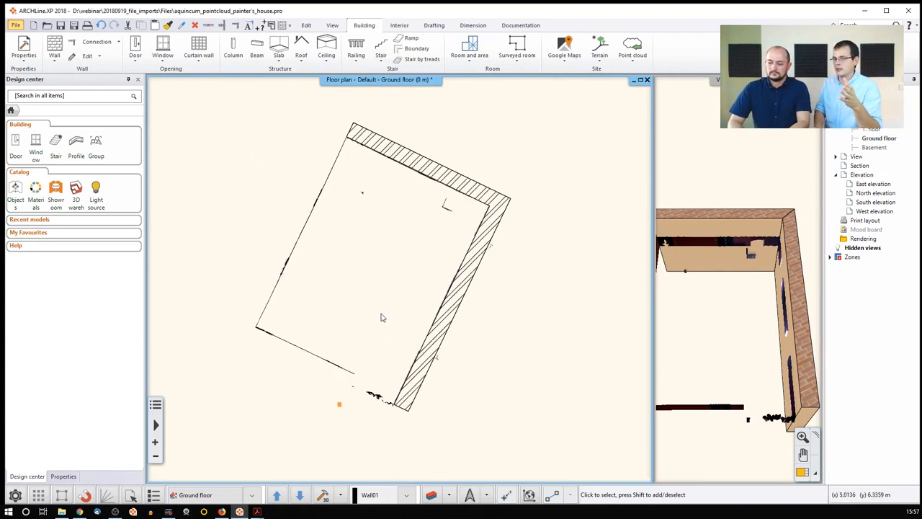
mouse_move(374, 291)
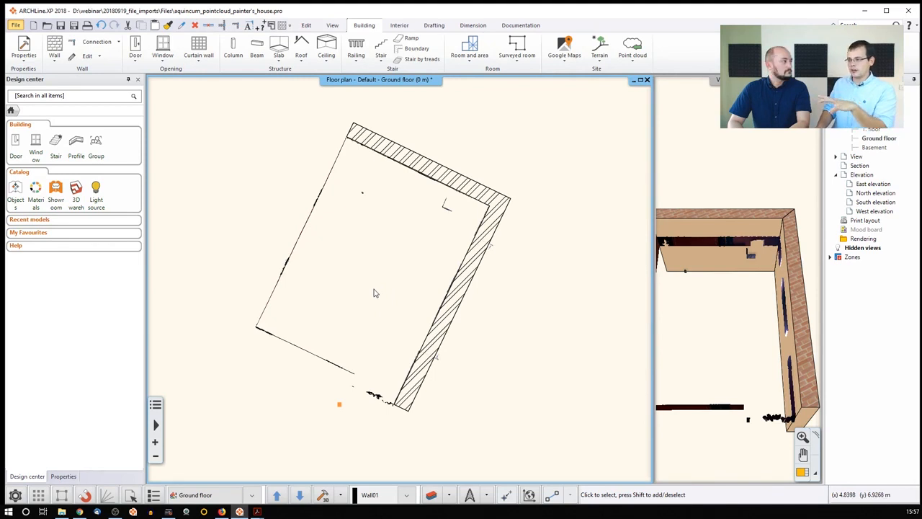
mouse_move(391, 314)
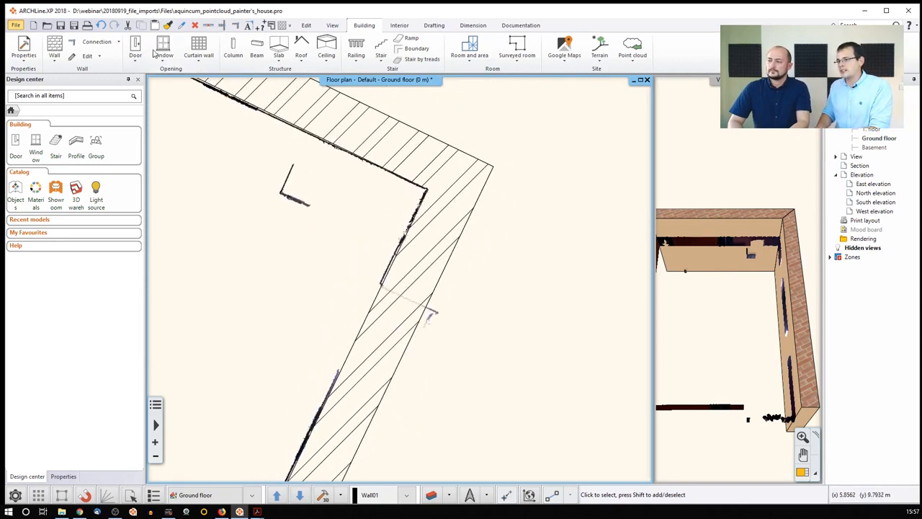
left_click(161, 46)
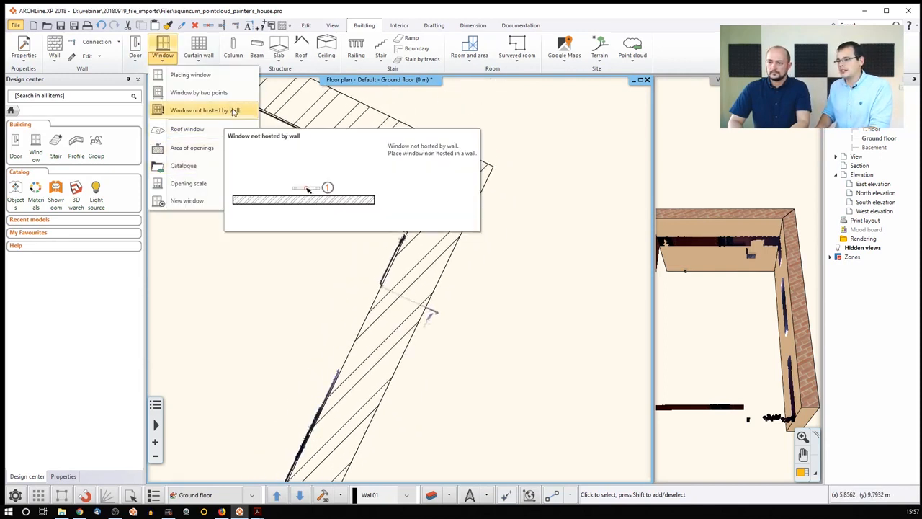
Step: Place windows not hosted by wall into the right wall, then trace a wall along the lower outline edge
left_click(204, 109)
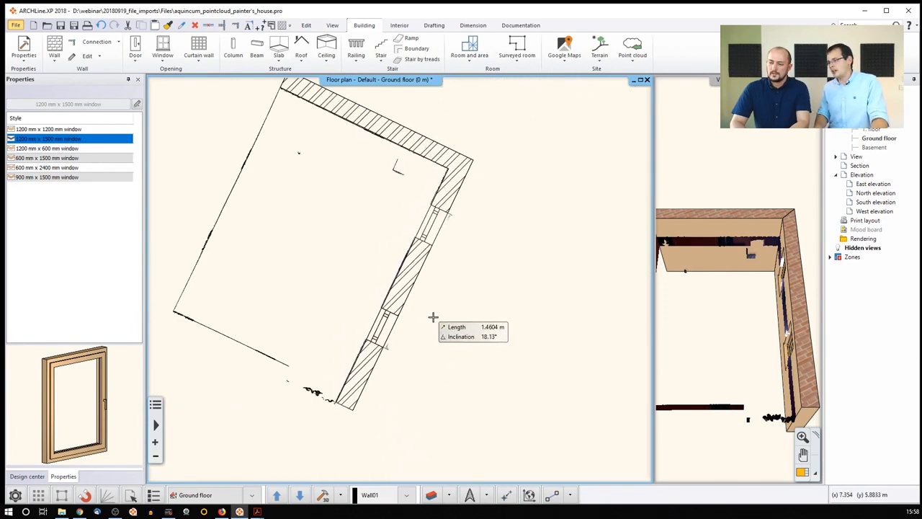
left_click(26, 475)
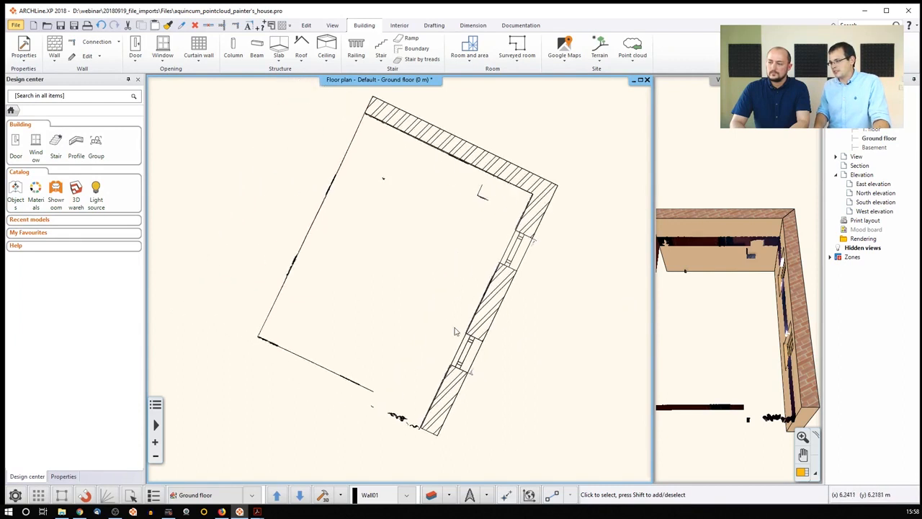
left_click(64, 476)
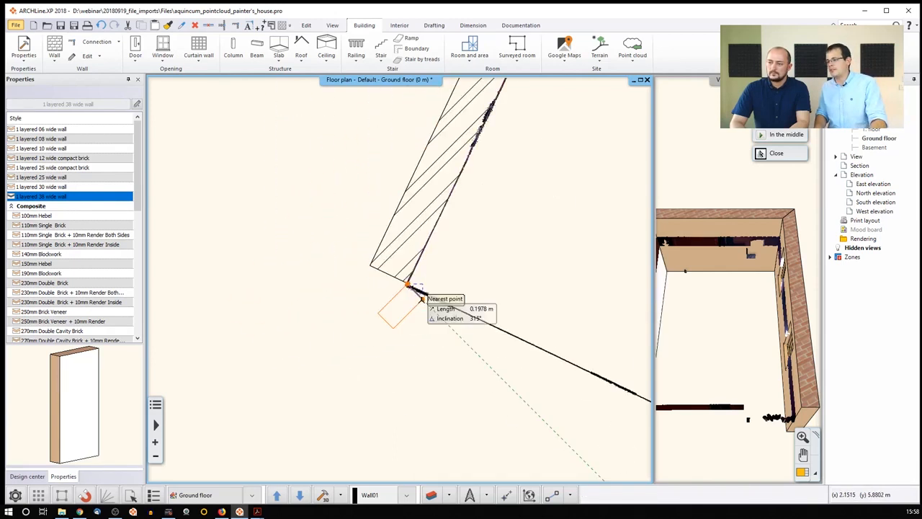
left_click(26, 476)
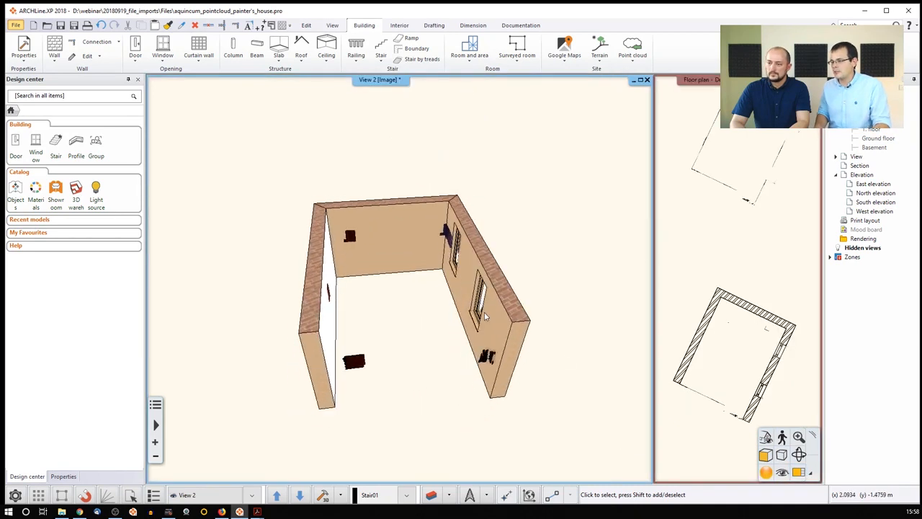
Step: Reset the point cloud clipping so the full scan surrounds the traced walls in 3D
left_click(631, 46)
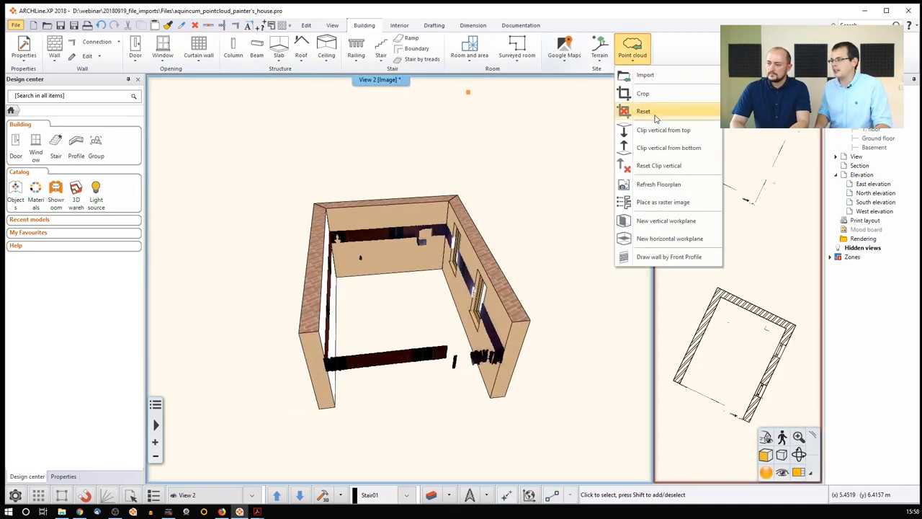
left_click(642, 111)
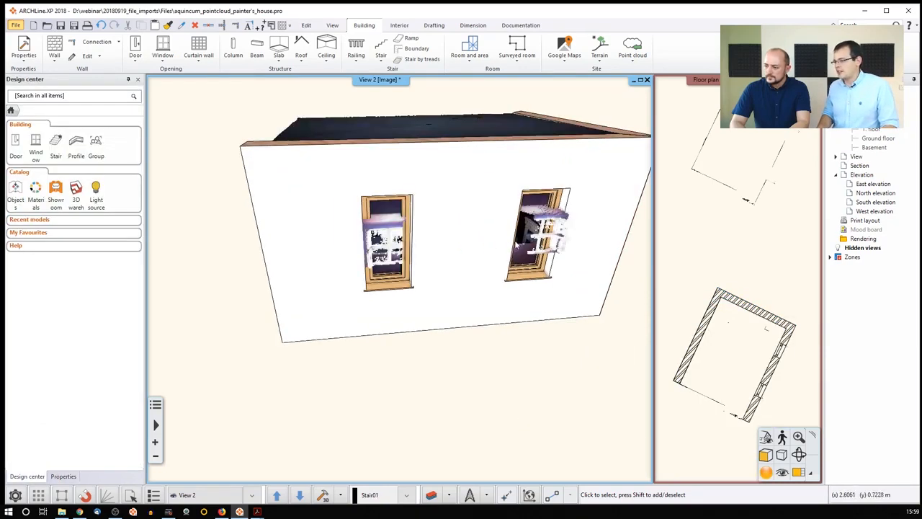
mouse_move(486, 273)
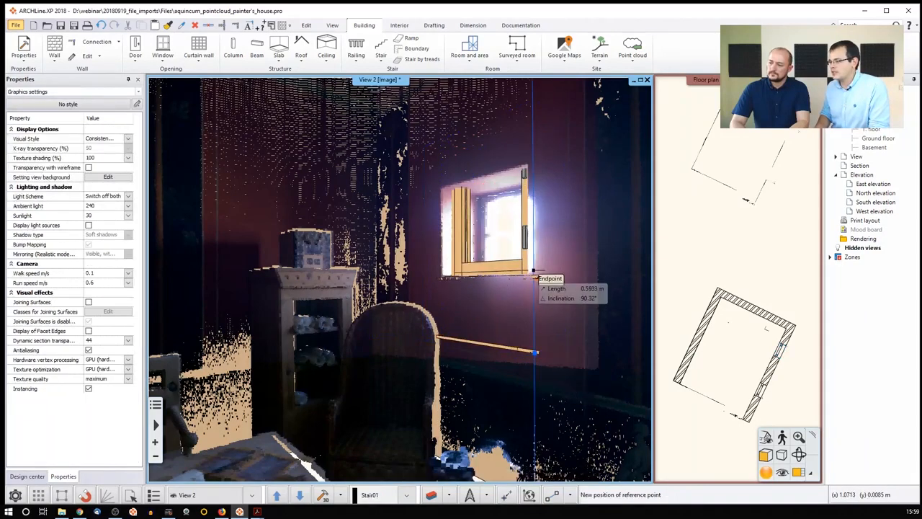
Step: Move and resize the modelled window to match the scanned window opening inside the room
left_click(487, 216)
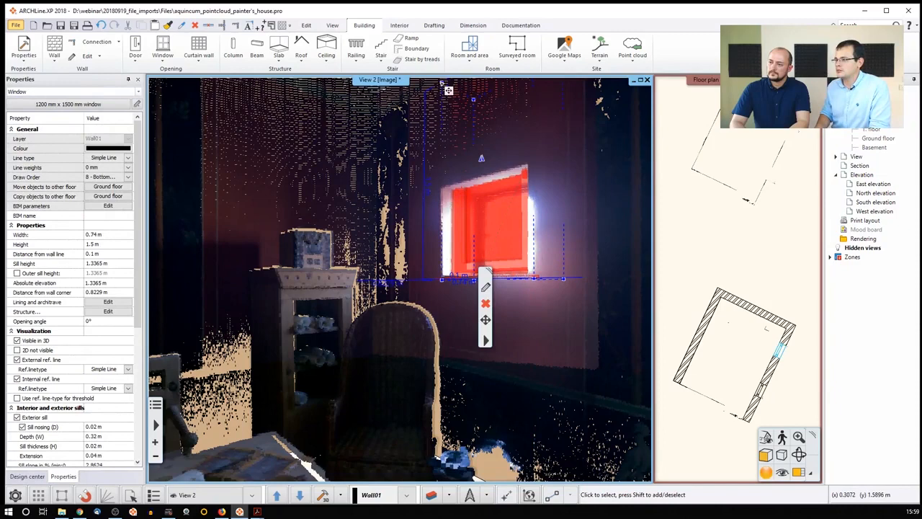
left_click(485, 320)
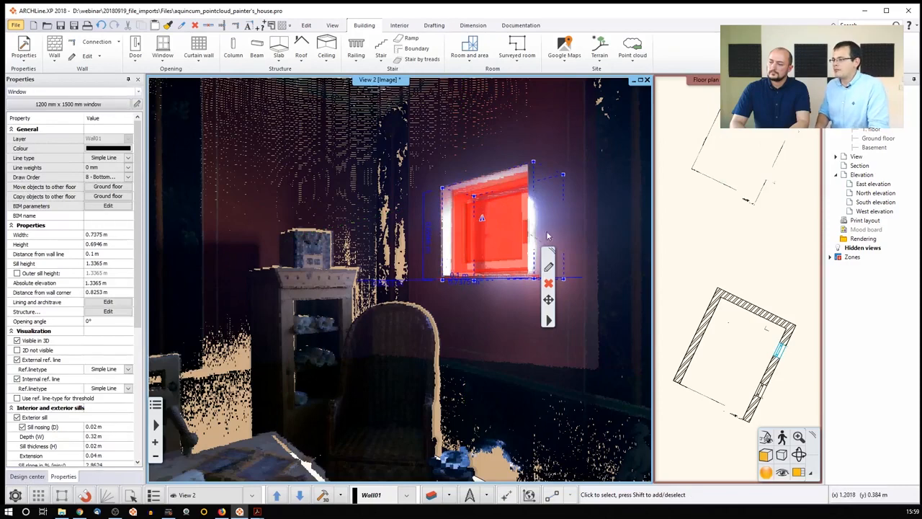
left_click(26, 475)
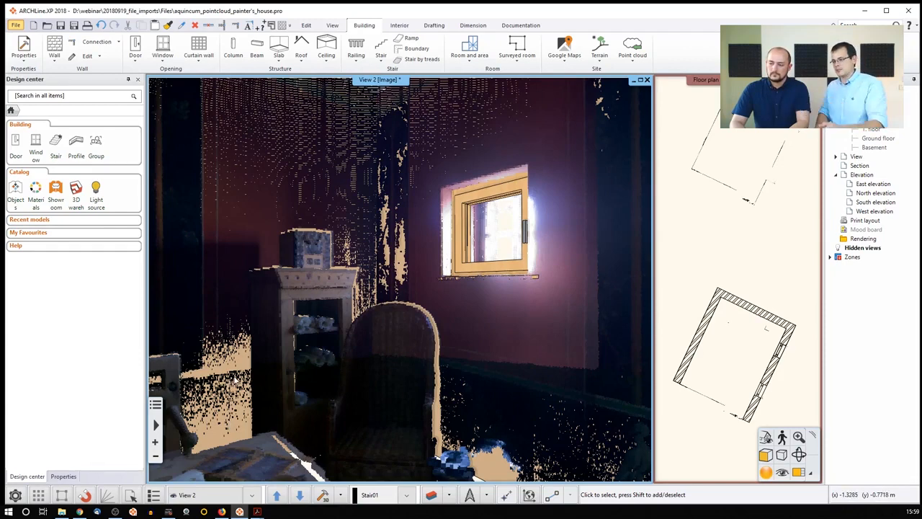
mouse_move(382, 364)
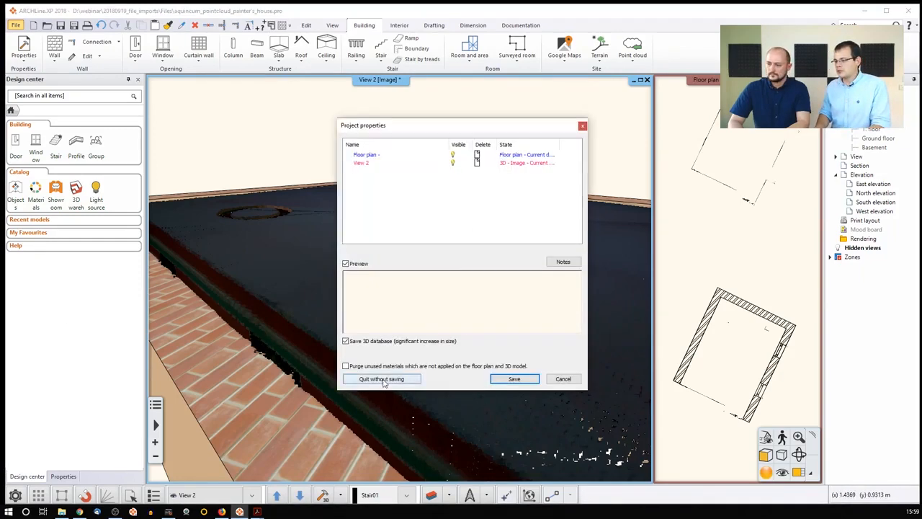
Step: Quit the point-cloud house project without saving and confirm
left_click(381, 377)
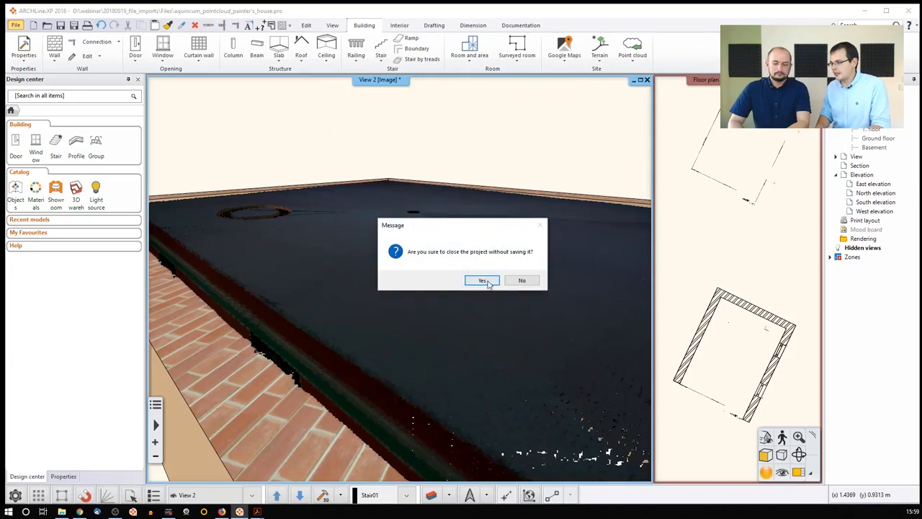
left_click(481, 280)
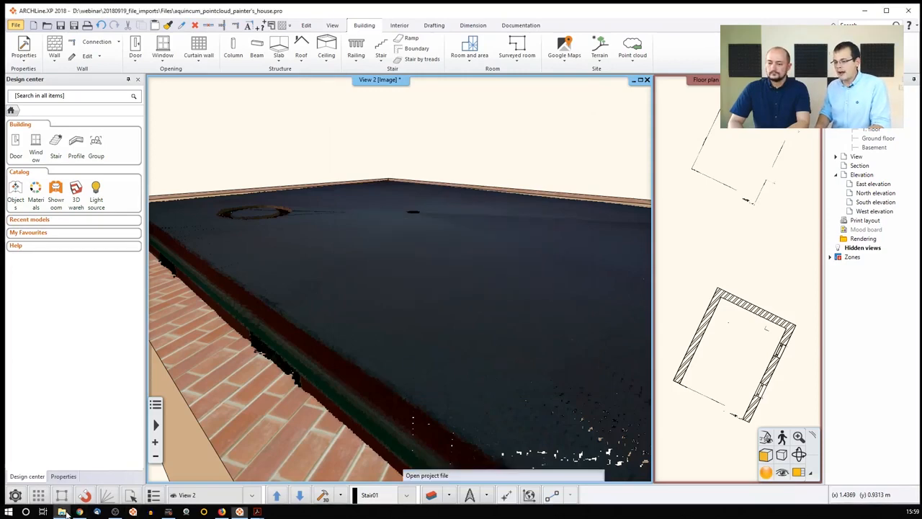